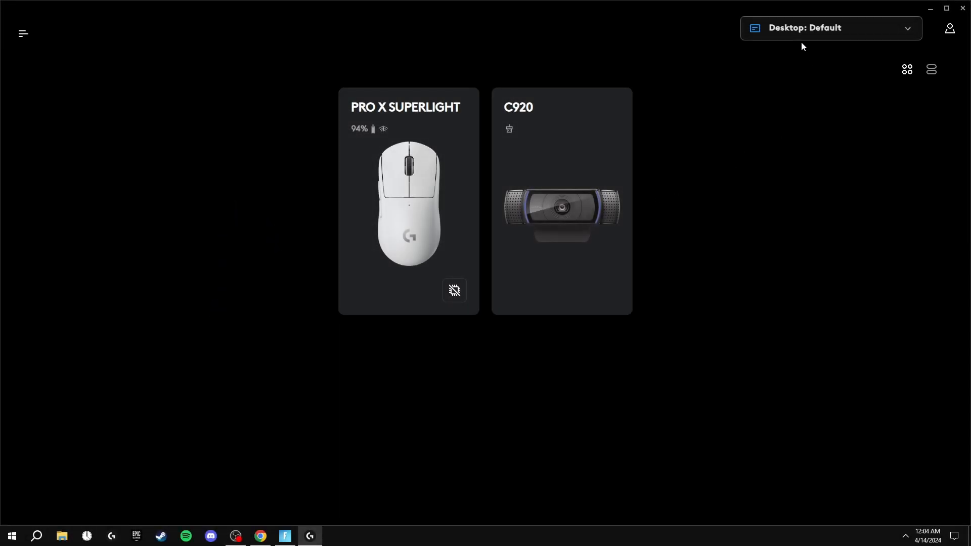
- Switch to the Fortnite: Default profile and open the PRO X SUPERLIGHT's 800 DPI sensitivity page
click(829, 28)
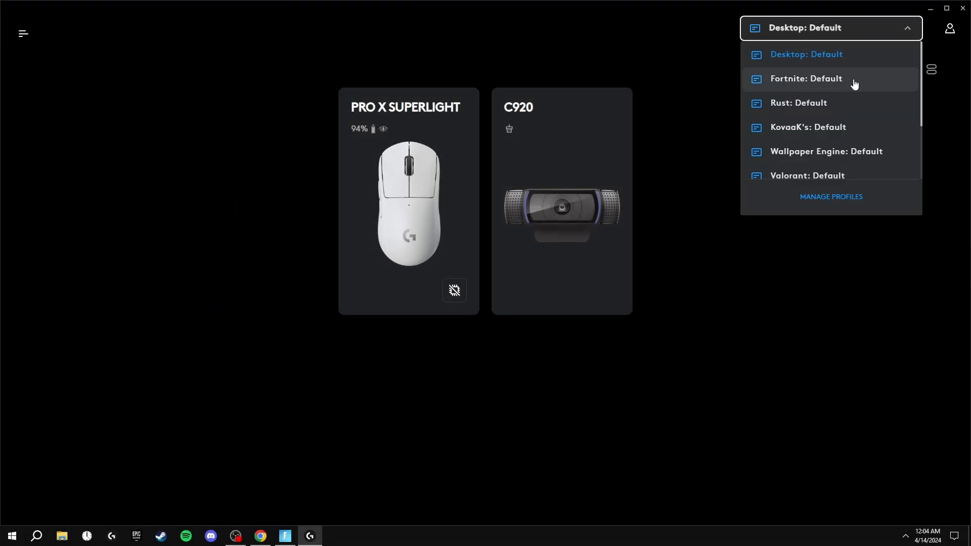
click(805, 79)
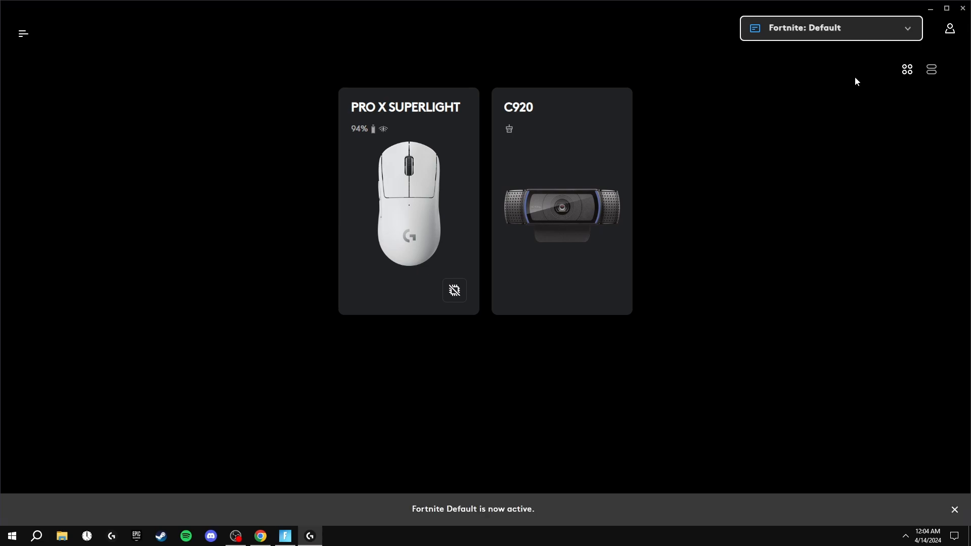
click(408, 204)
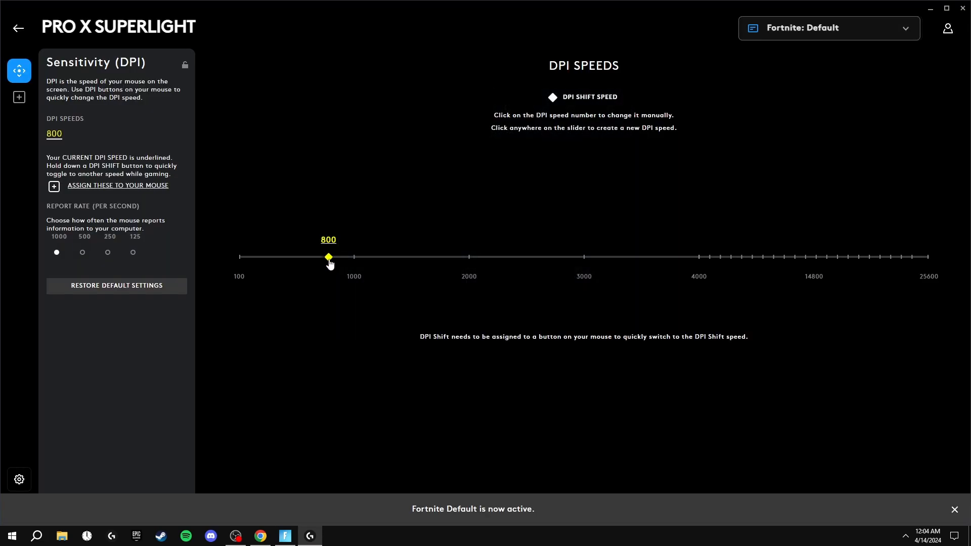
mouse_move(369, 265)
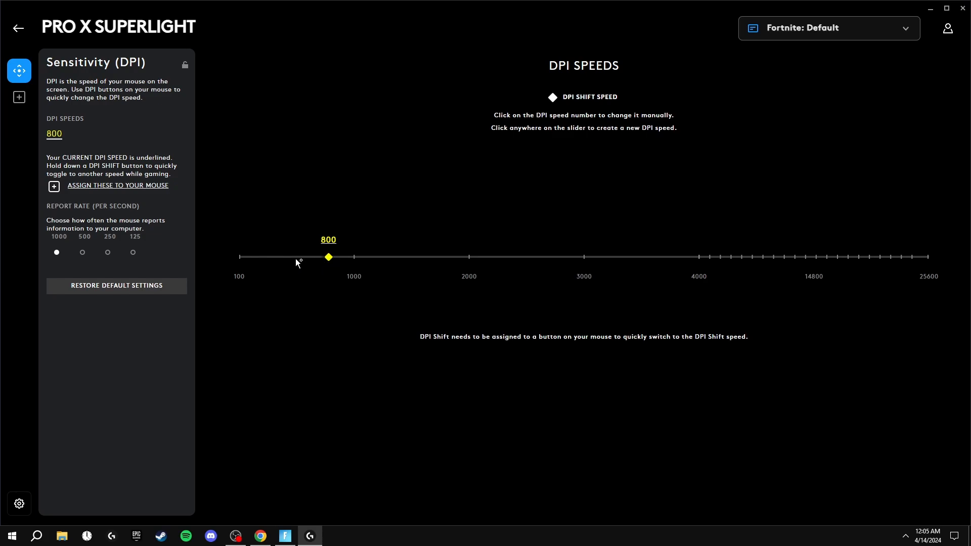
mouse_move(329, 265)
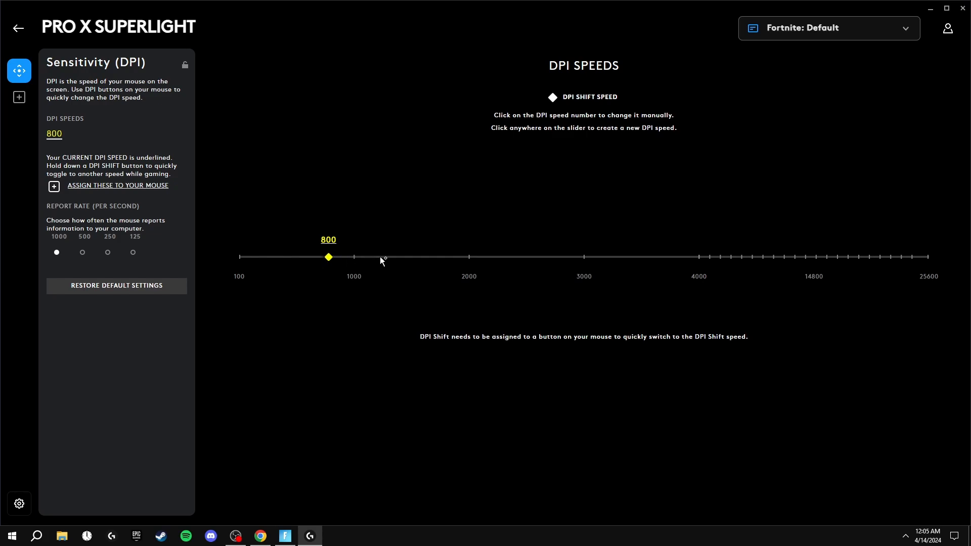
mouse_move(309, 243)
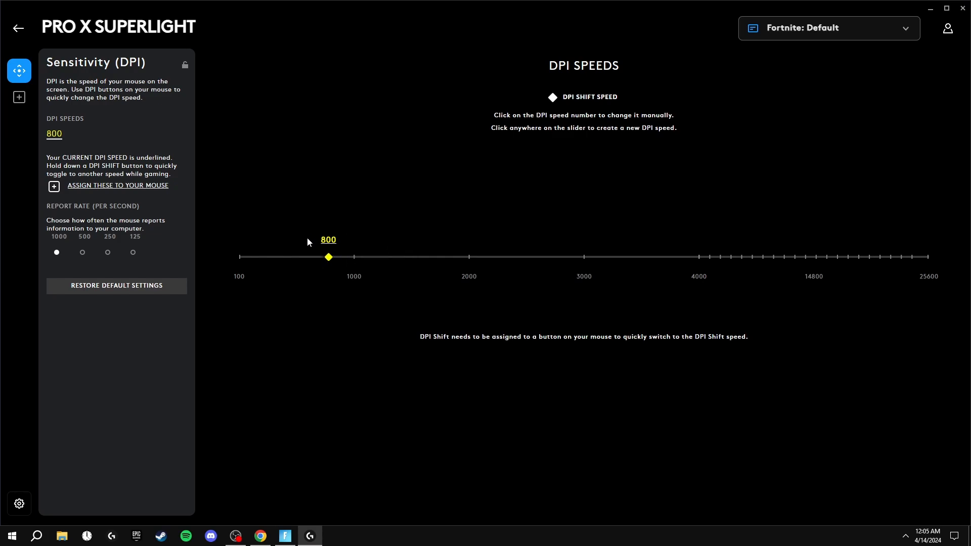
- Reselect Fortnite: Default, reopen the PRO X SUPERLIGHT, and choose a 1000 report rate
click(19, 28)
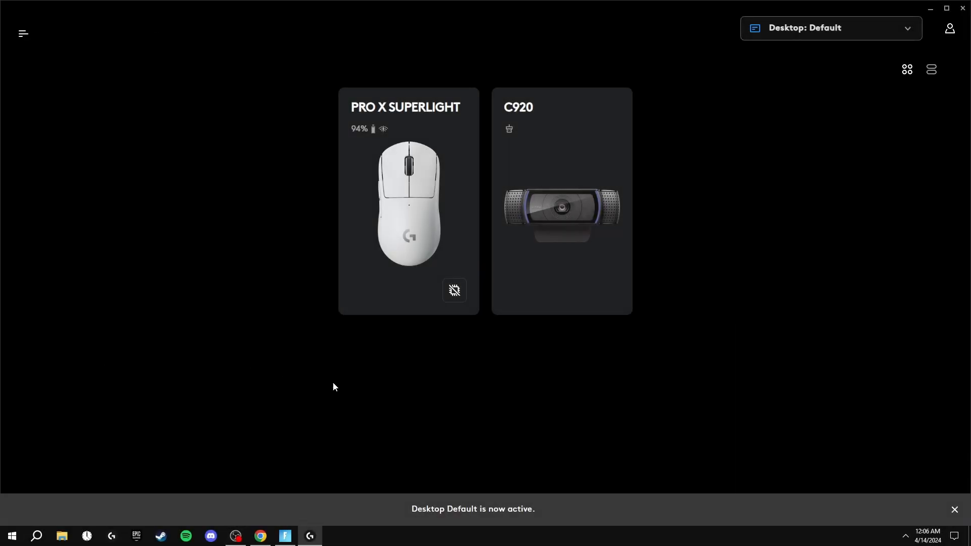
mouse_move(805, 28)
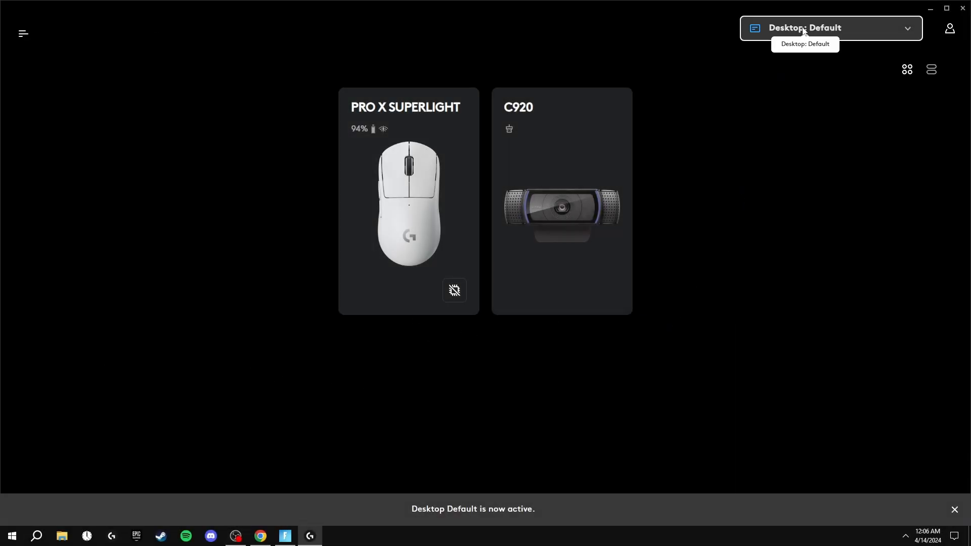
click(830, 28)
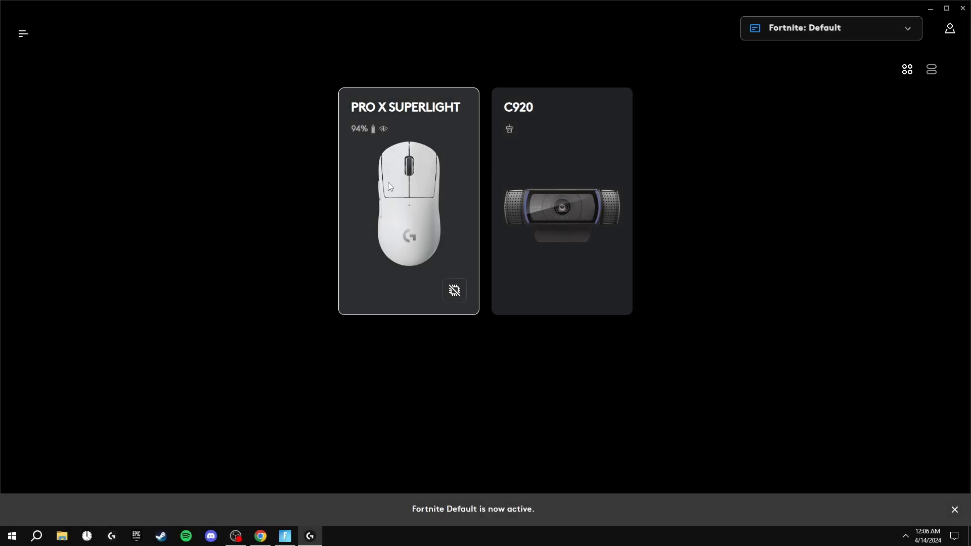
click(408, 202)
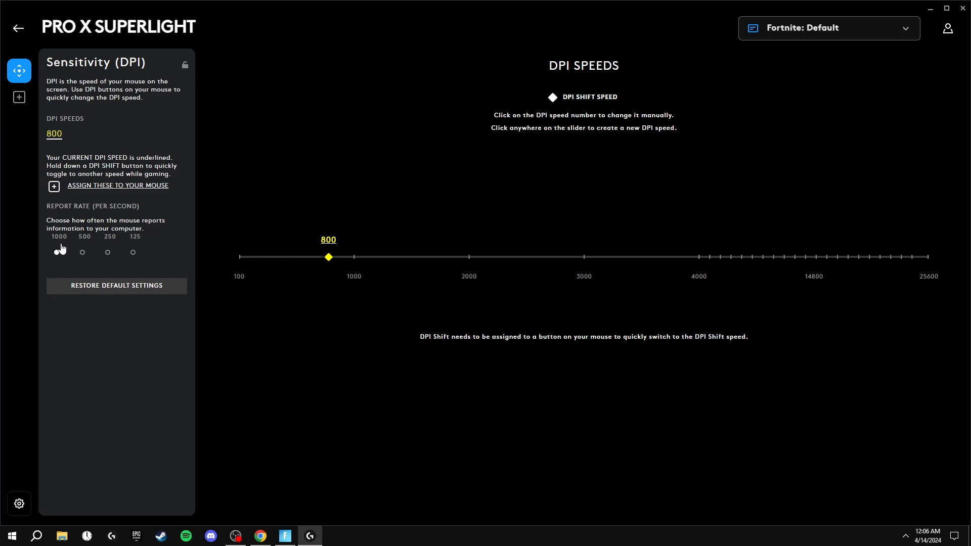
mouse_move(57, 248)
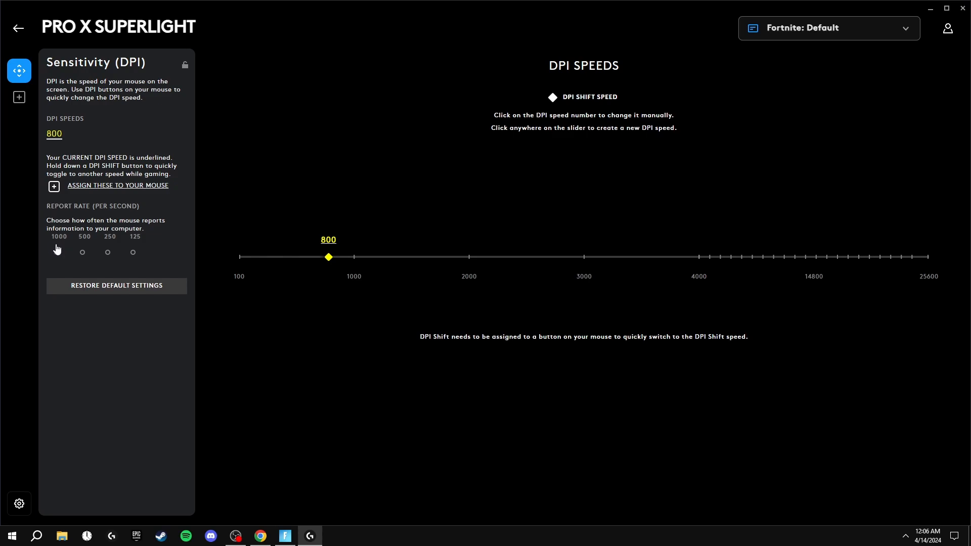
click(57, 252)
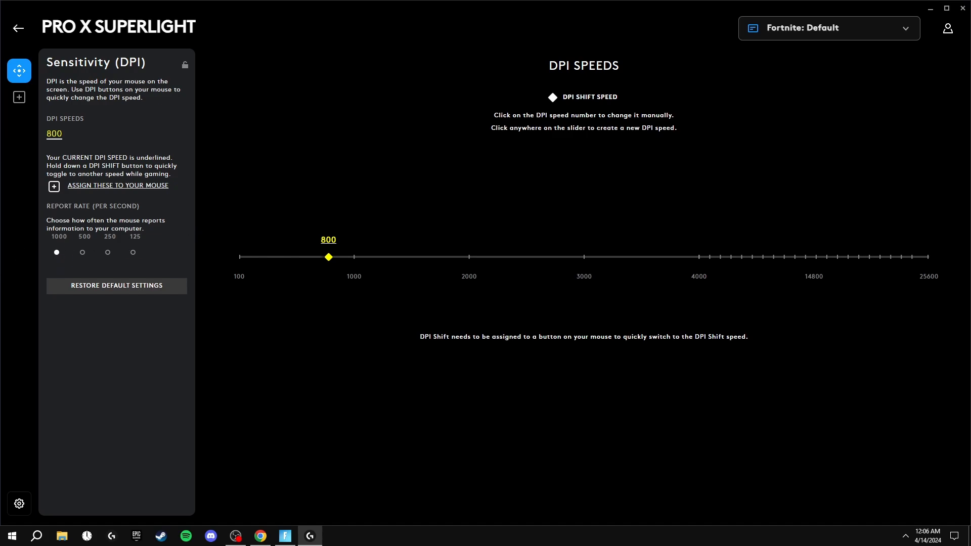
- Search the Start menu for "mouse" to surface Mouse settings
click(284, 535)
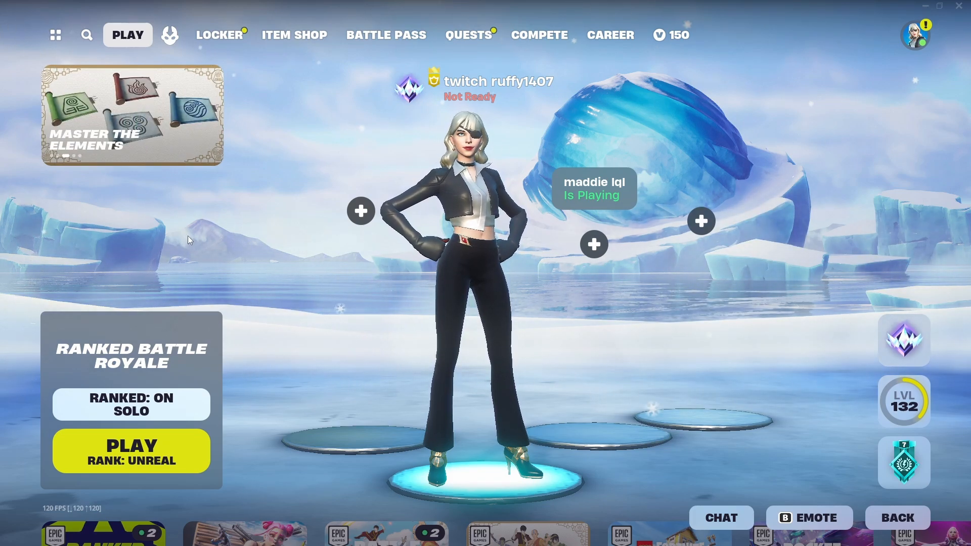
click(11, 535)
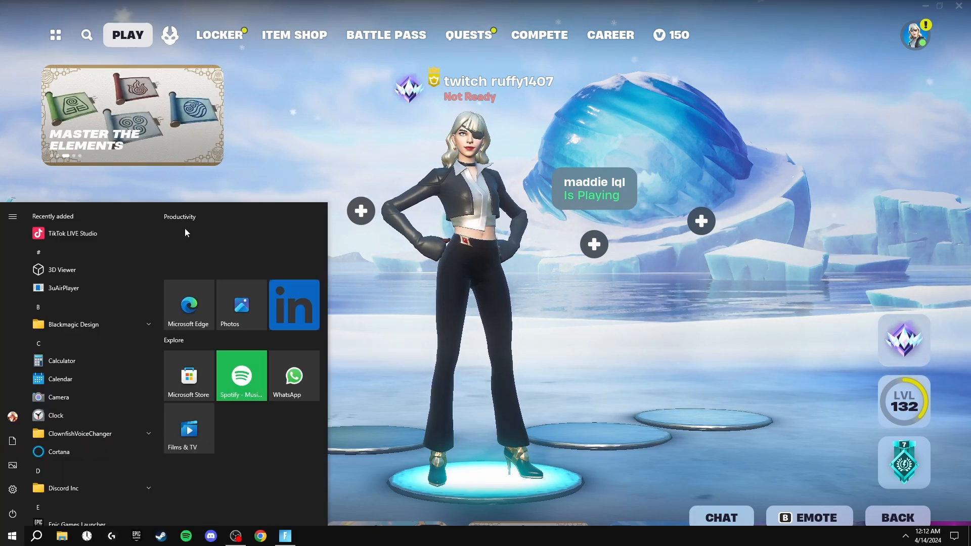
text(mouse)
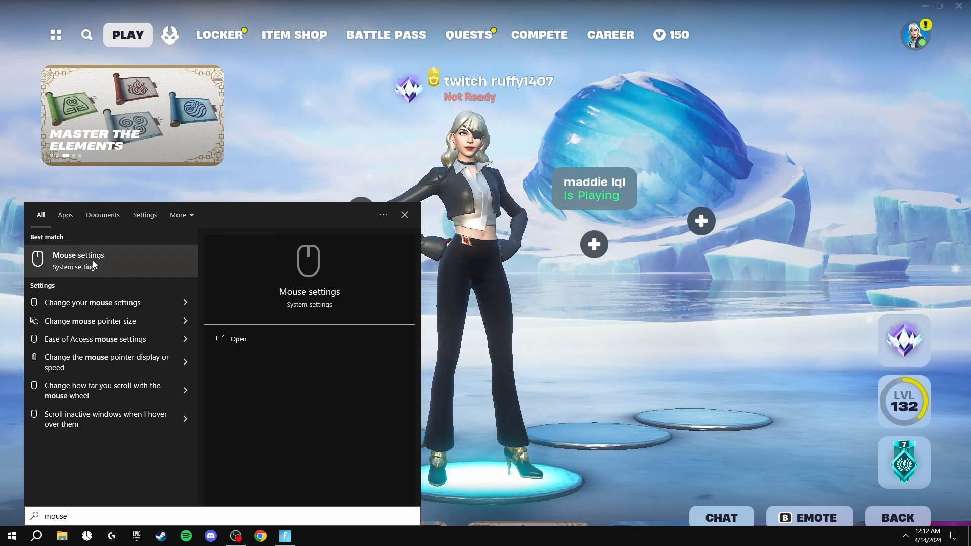
- Untick Enhance pointer precision in Additional mouse options and apply the change
click(79, 254)
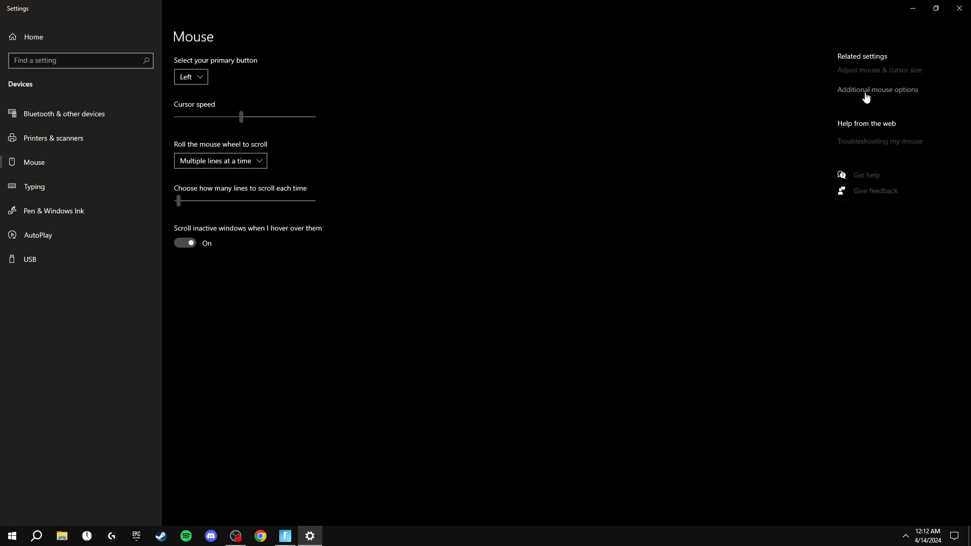
click(877, 89)
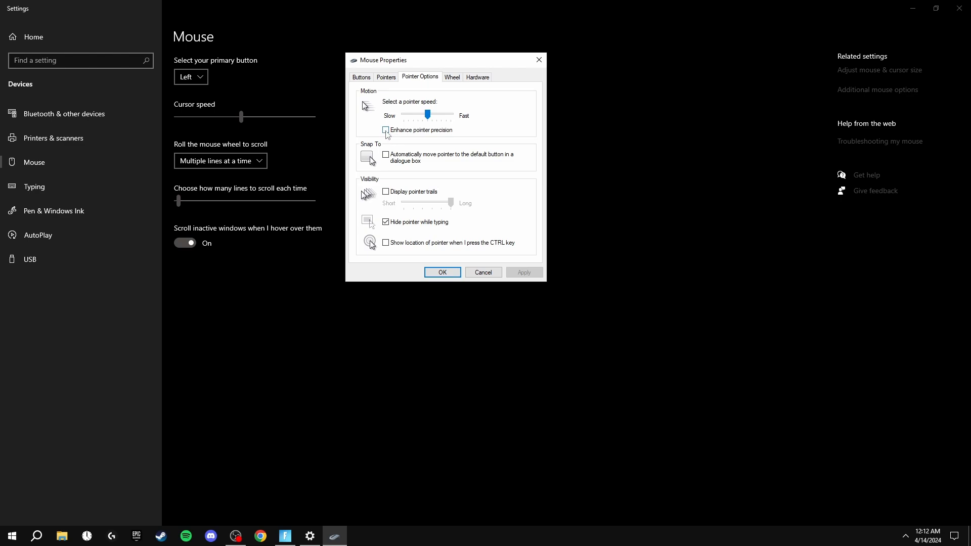
click(386, 130)
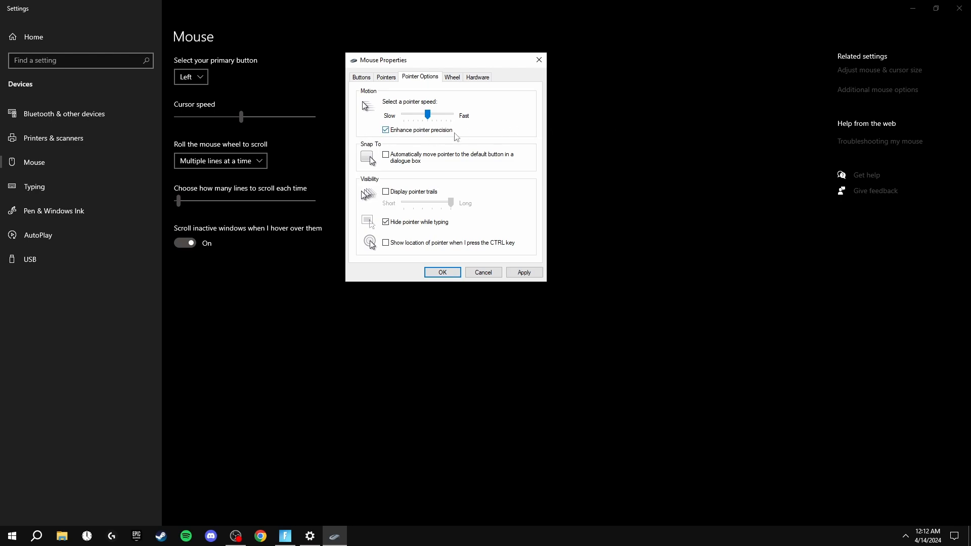
click(386, 130)
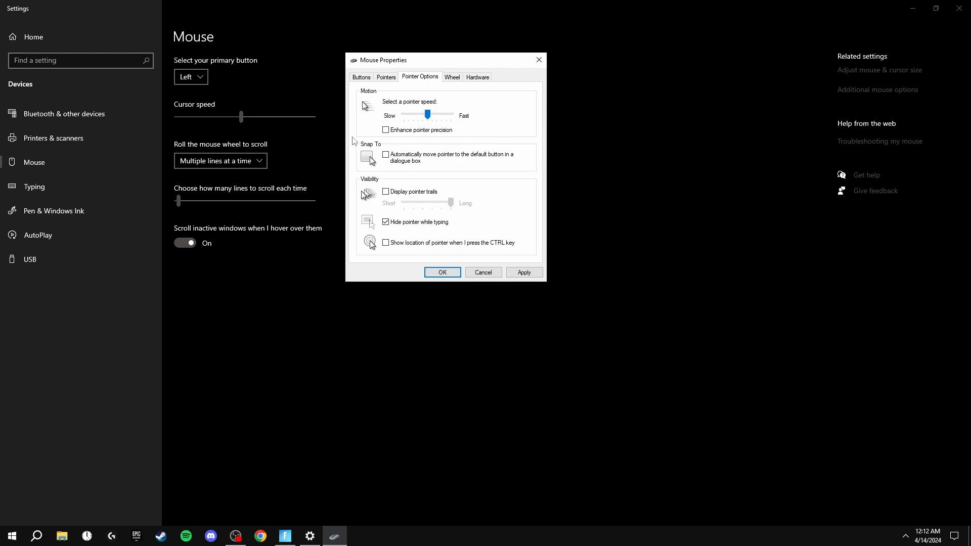
mouse_move(399, 141)
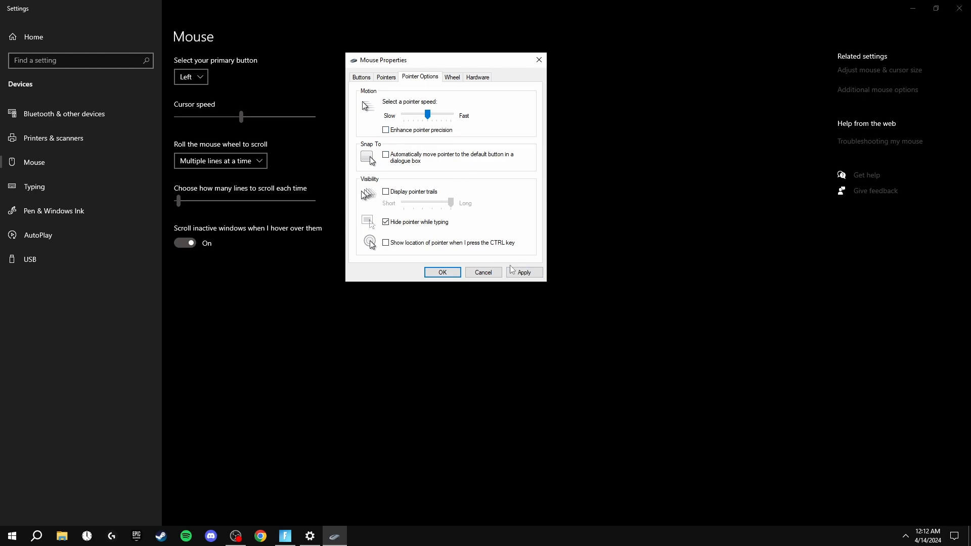
click(524, 273)
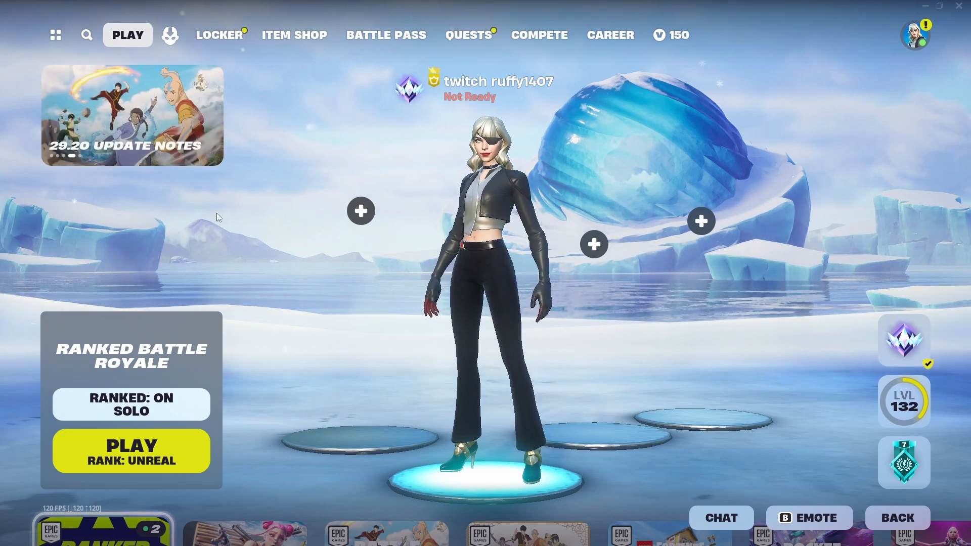
- Browse %localappdata% to Fortnite's Saved\Config\WindowsClient folder
key(Win+r)
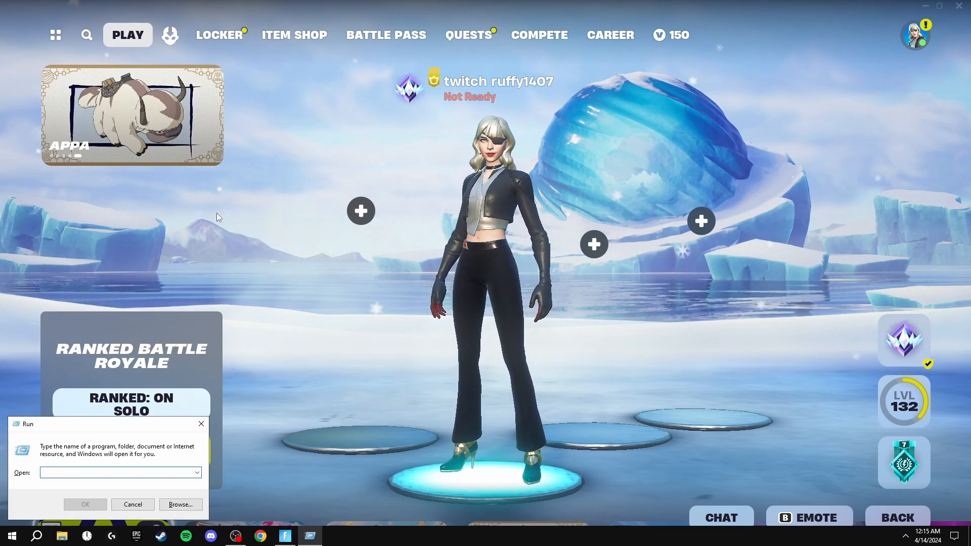
text(%localappdata%)
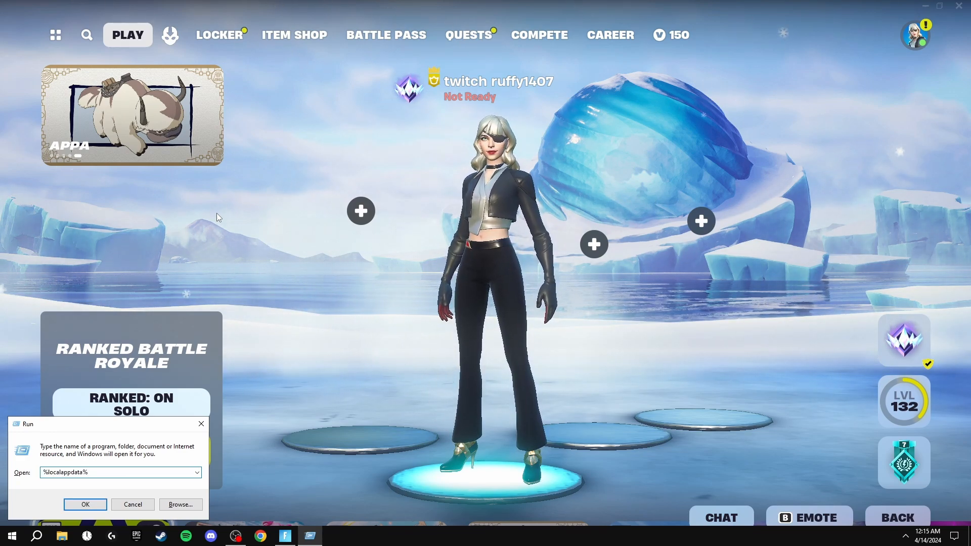
click(85, 504)
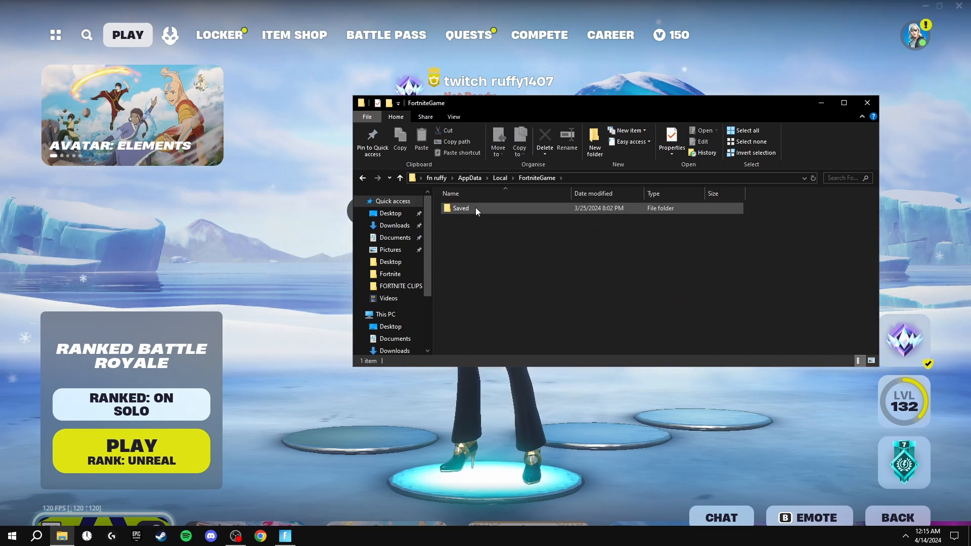
double_click(461, 207)
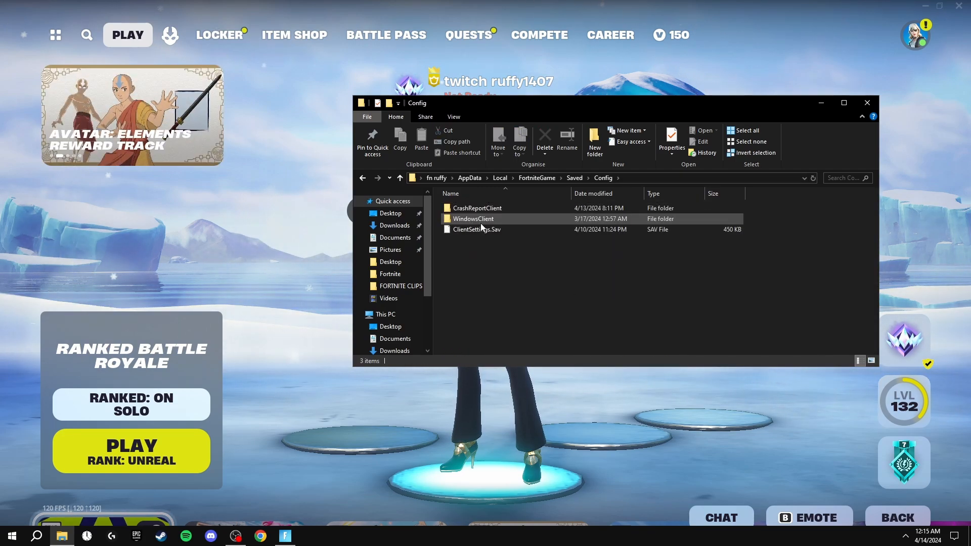
double_click(473, 218)
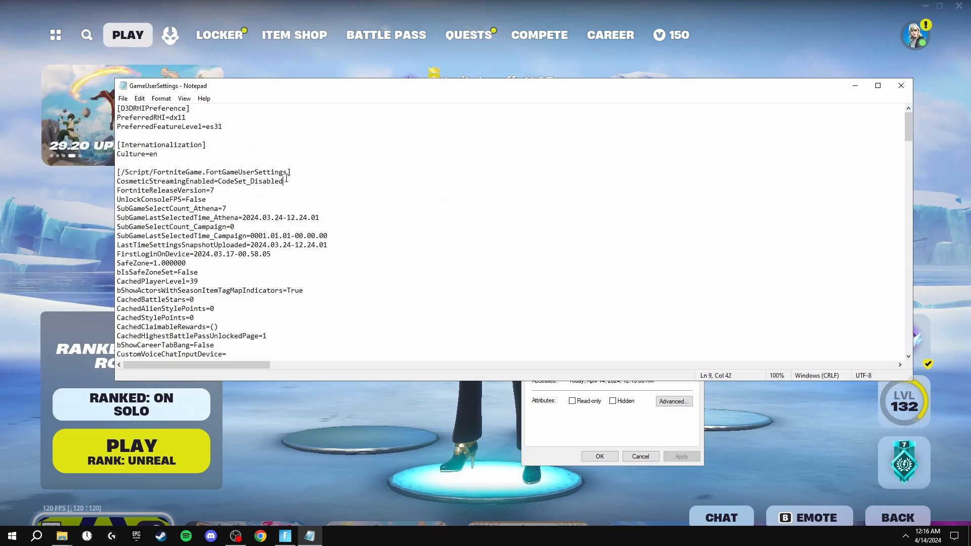
- Set bDisableMouseAcceleration=True in GameUserSettings, save, and mark the file read-only
key(ctrl+f)
text(mouse)
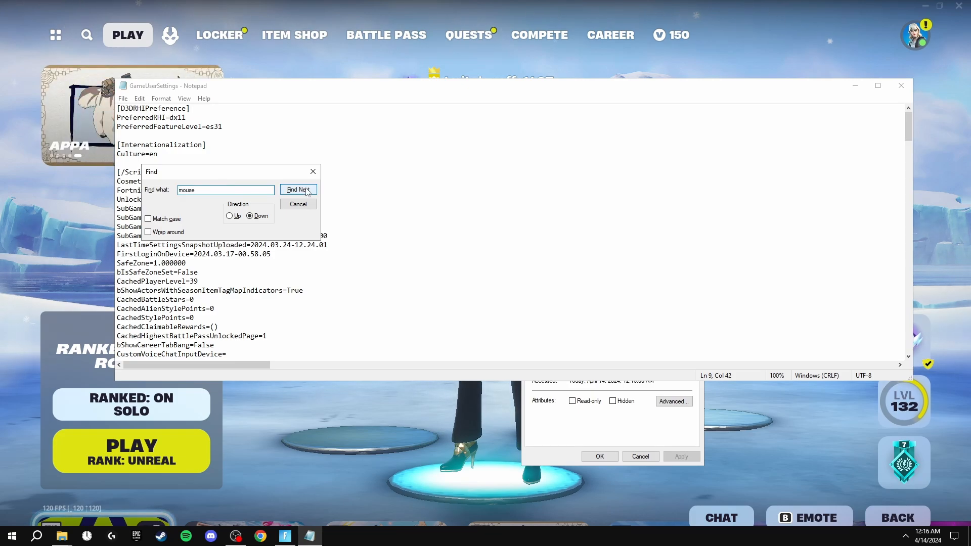
click(298, 189)
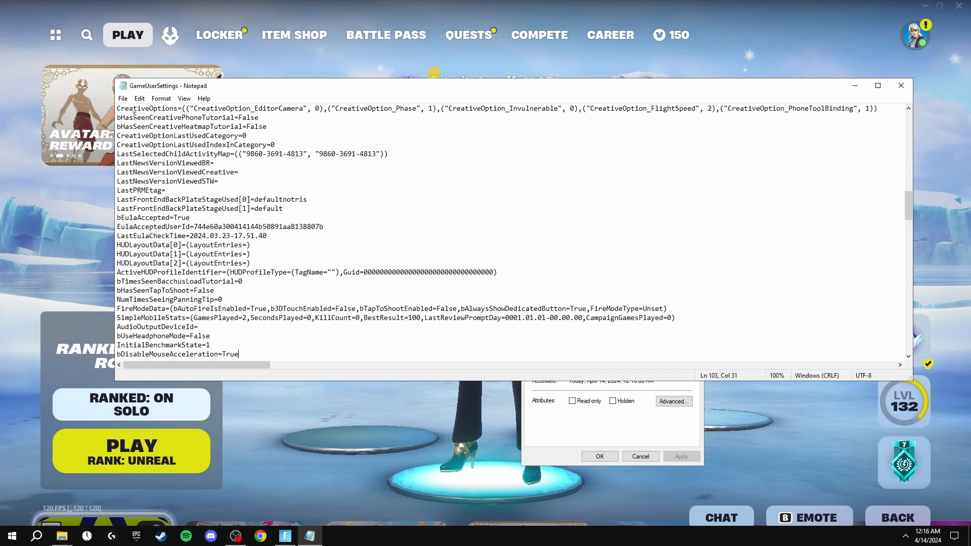
click(122, 99)
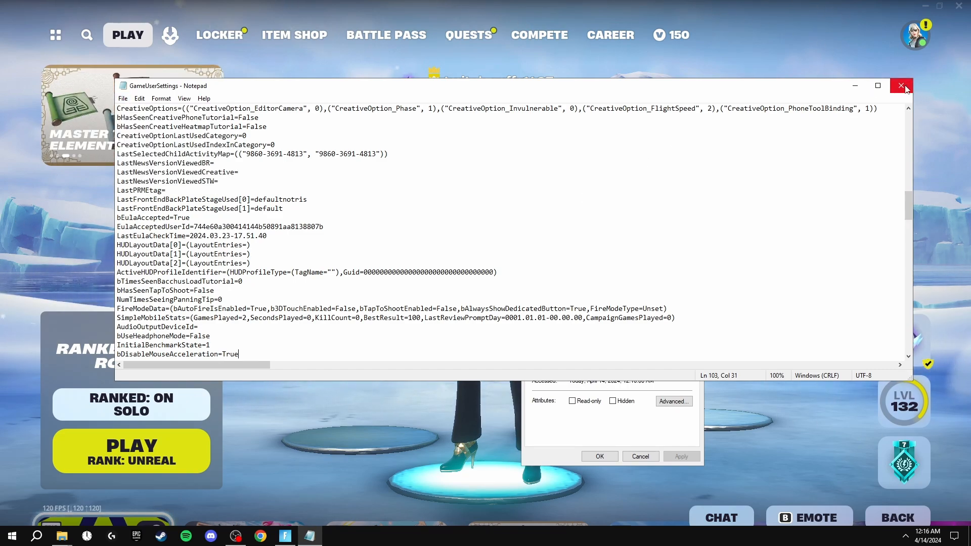
click(901, 86)
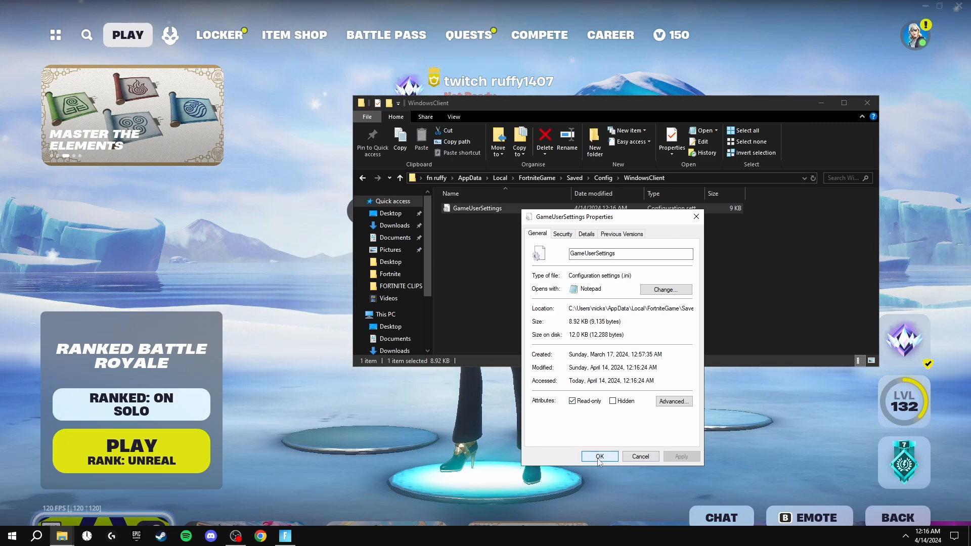
click(598, 456)
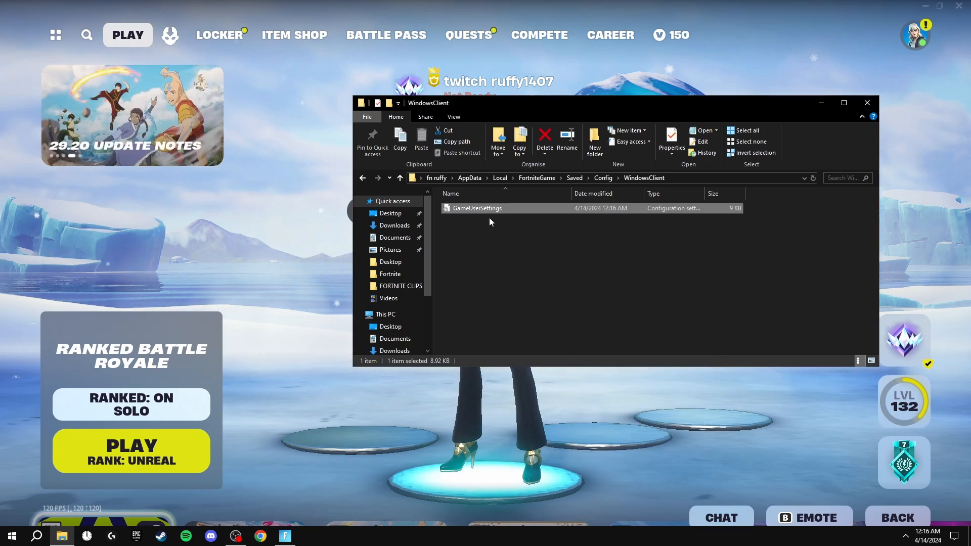
click(865, 102)
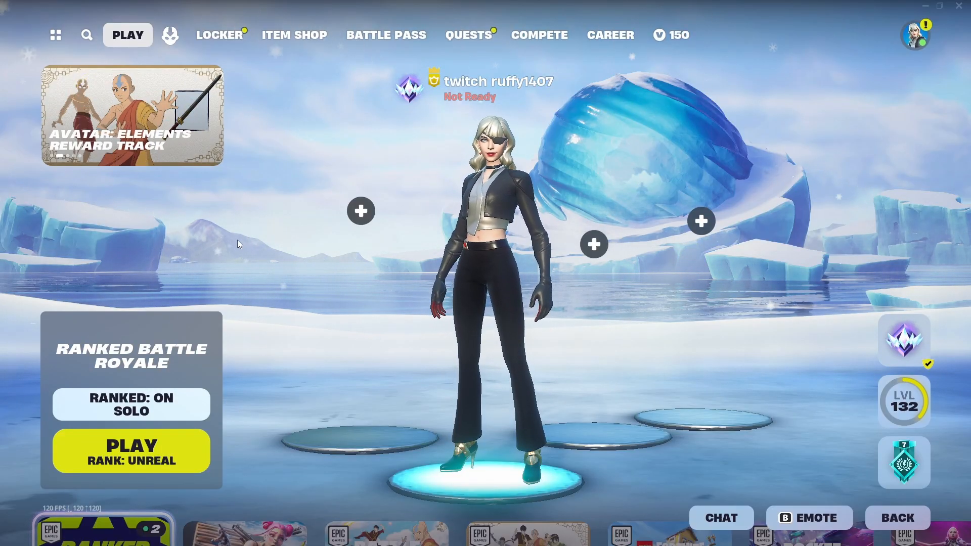
- Launch TimerResolution and set Current Resolution to the 0.500 ms maximum
click(11, 535)
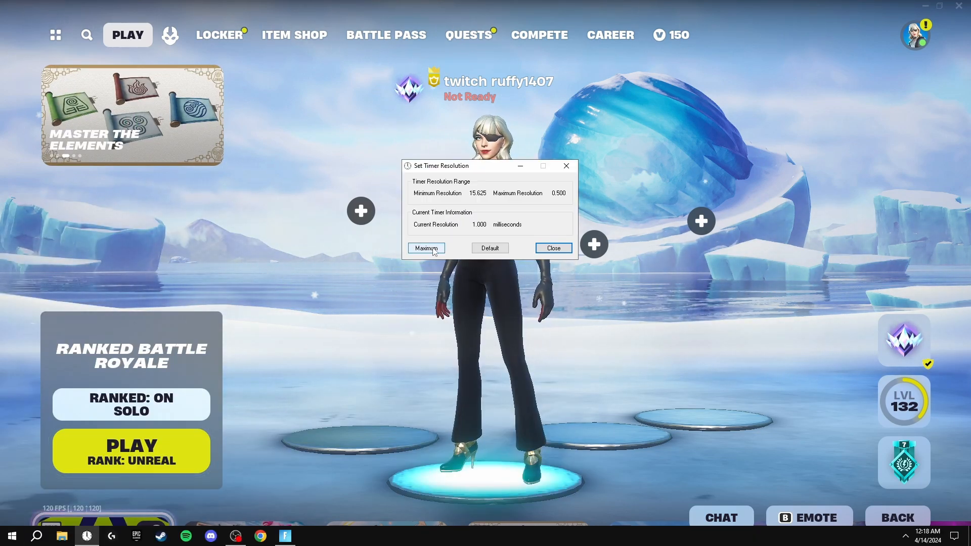
click(426, 248)
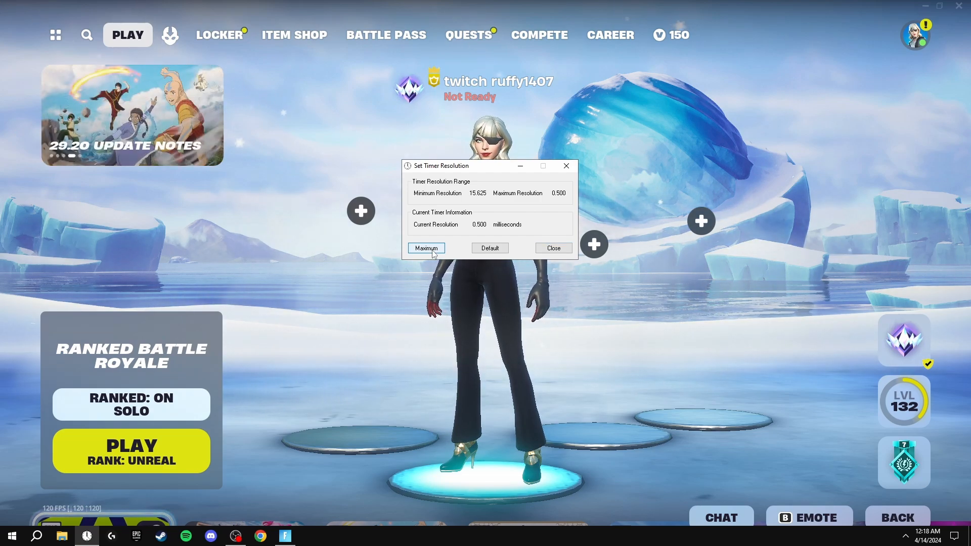
click(426, 248)
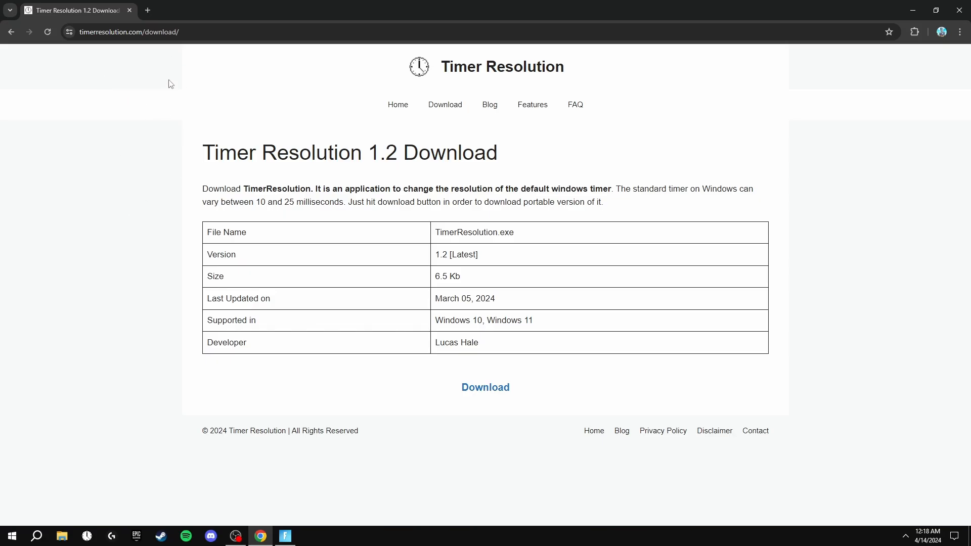
mouse_move(143, 202)
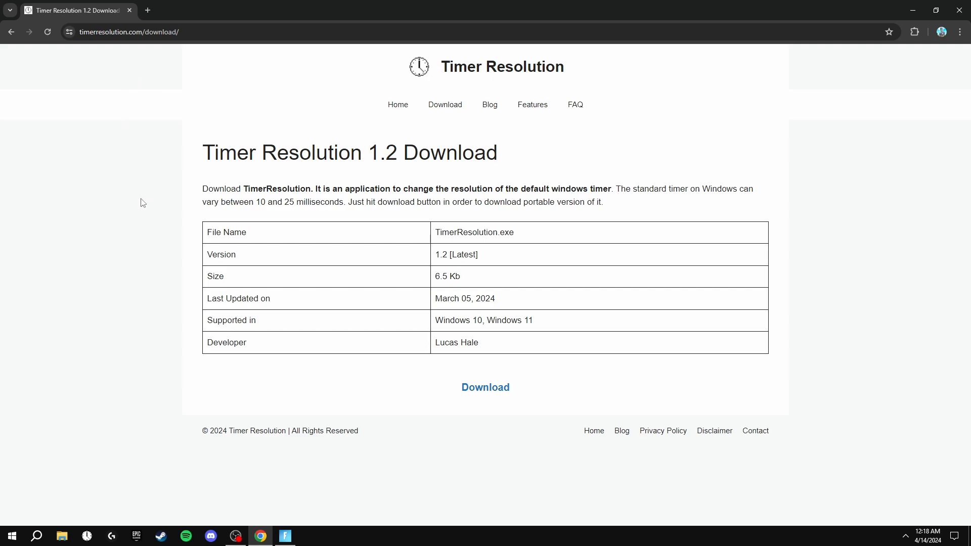
- Download the TimerResolution 1.2 zip from timerresolution.com and open it
click(485, 387)
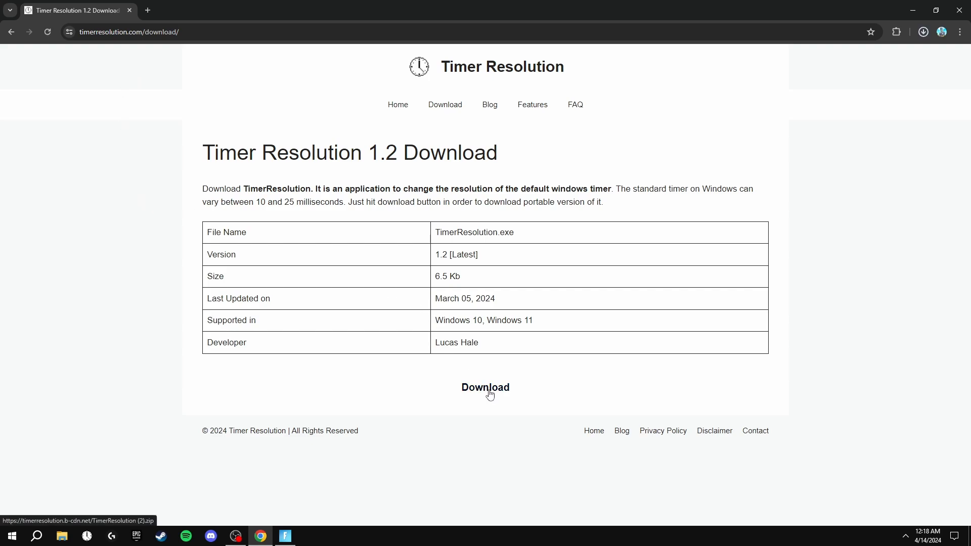
click(485, 387)
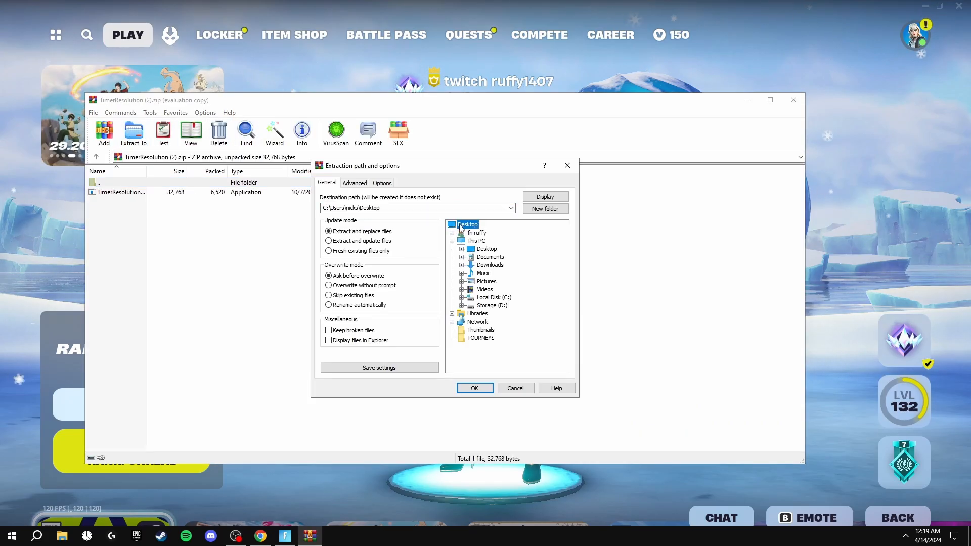
- Extract TimerResolution from the zip to the Desktop with WinRAR
click(475, 388)
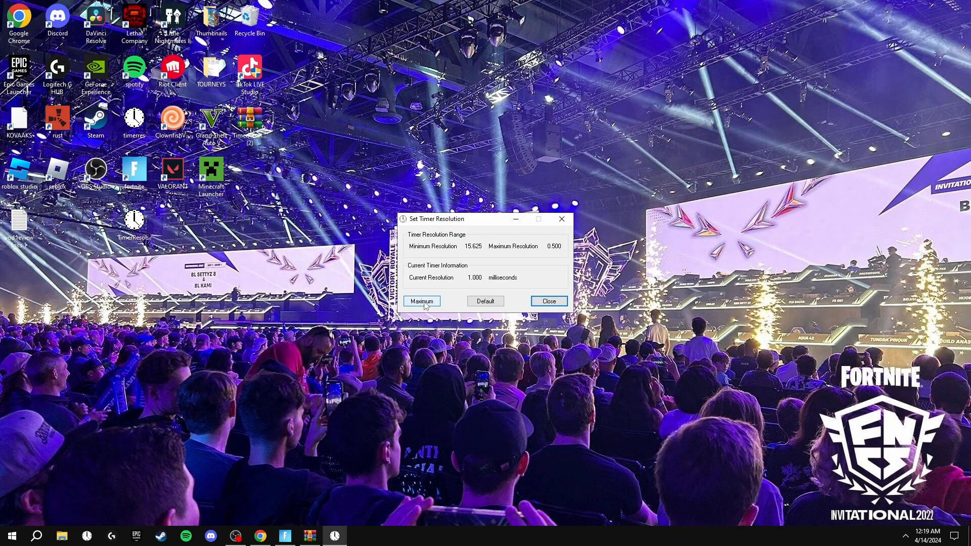
- Click Maximum in the Set Timer Resolution window to max out the timer
click(421, 301)
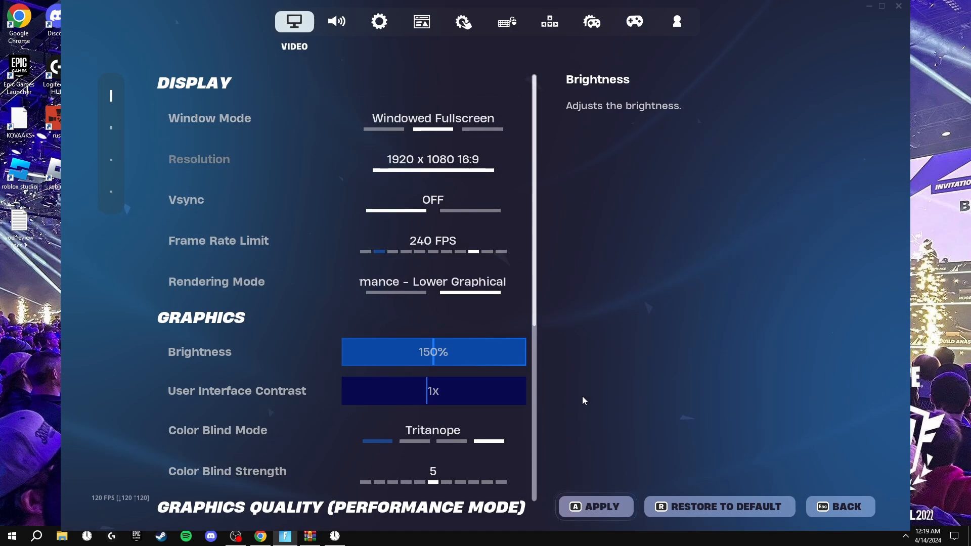
- Apply Fortnite's video settings (Windowed Fullscreen, 1920x1080, 240 FPS) and keep the changes
click(593, 507)
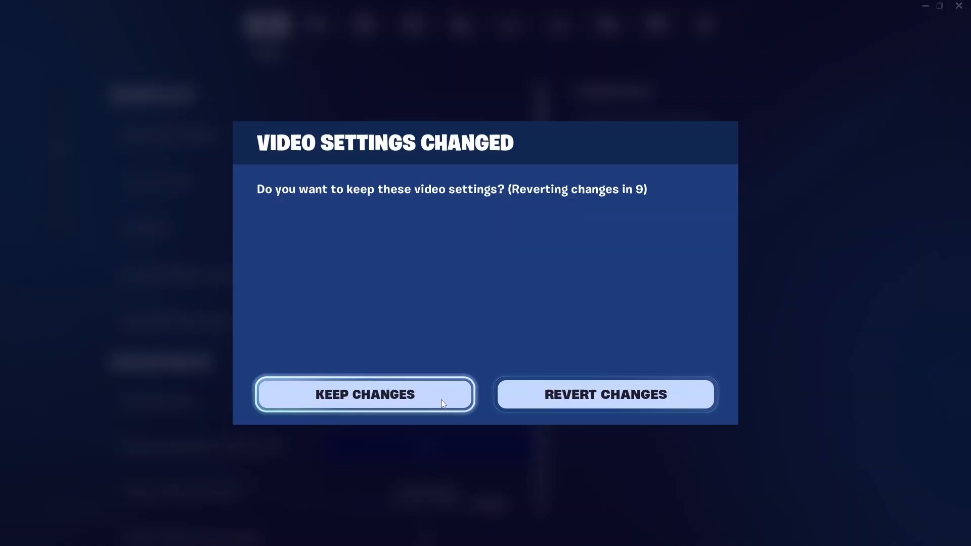
click(364, 394)
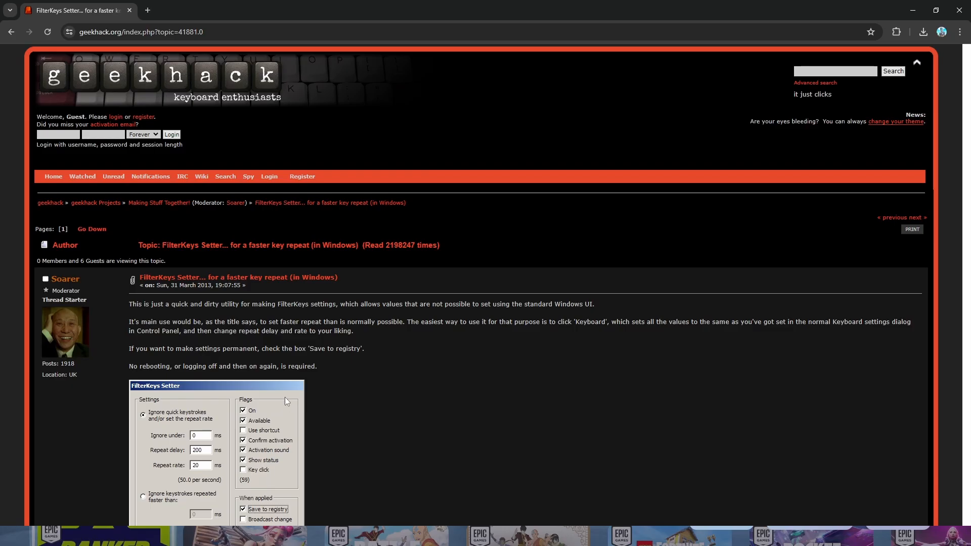
- Download FilterKeysSetter_1.0.zip from the geekhack thread and extract it to the Desktop with WinRAR
scroll(down, 3)
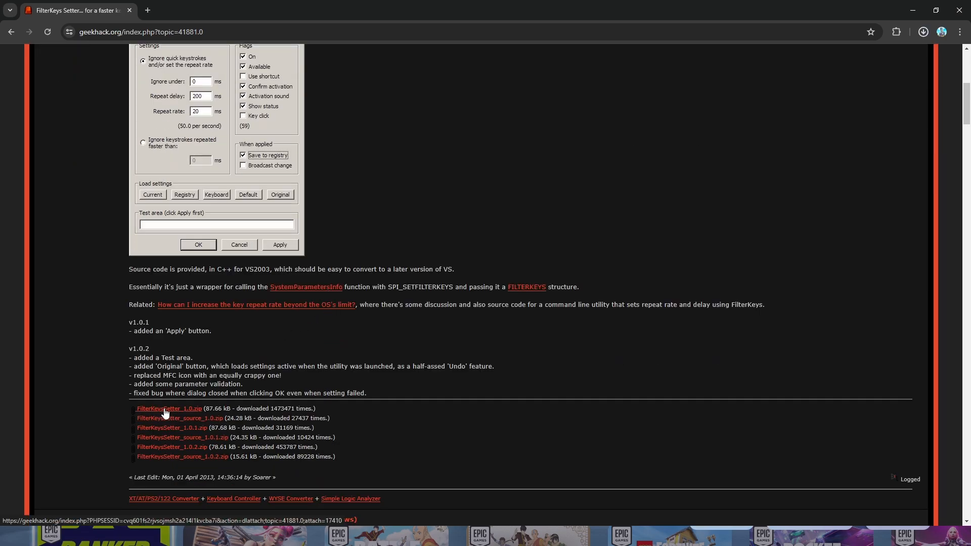
click(168, 408)
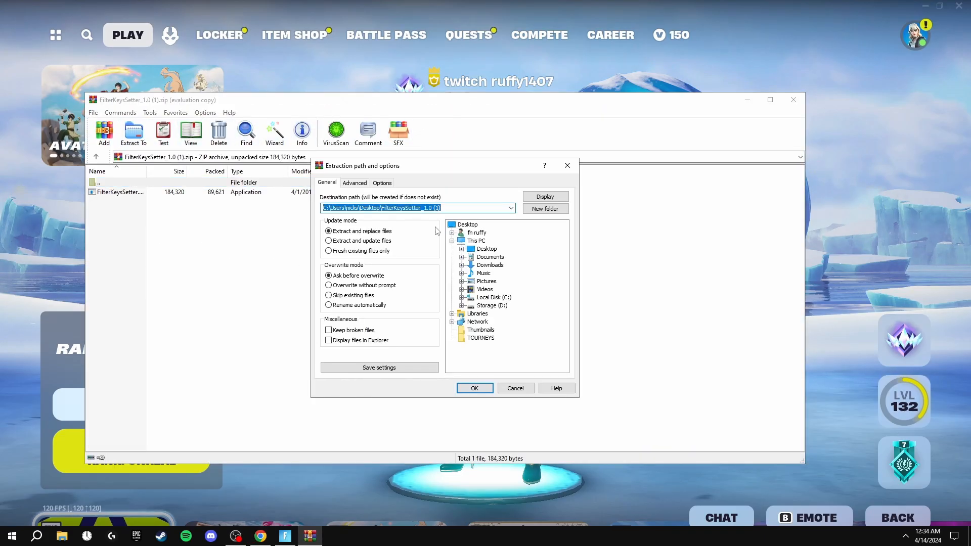
click(475, 388)
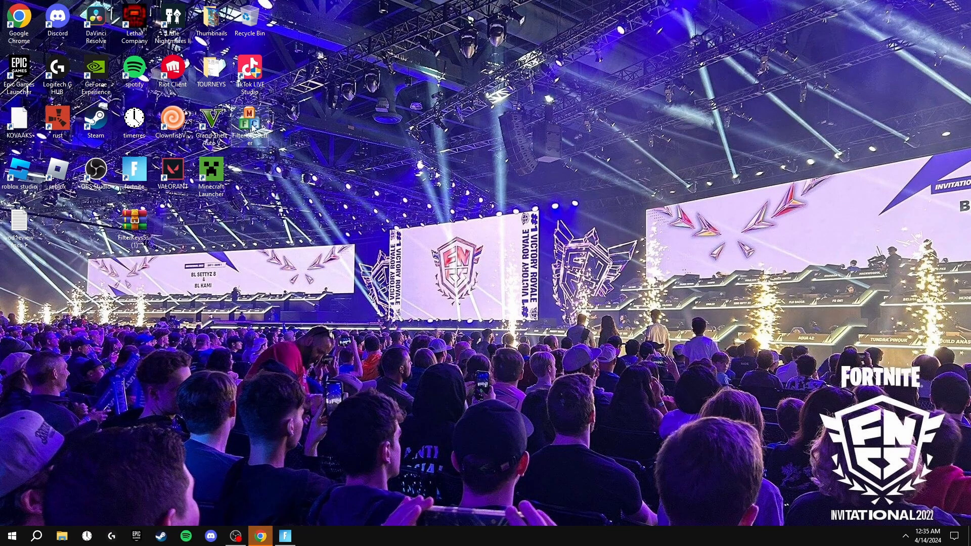
- Run FilterKeys Setter from the Desktop and apply a 130 ms repeat delay and 10 ms repeat rate
double_click(248, 119)
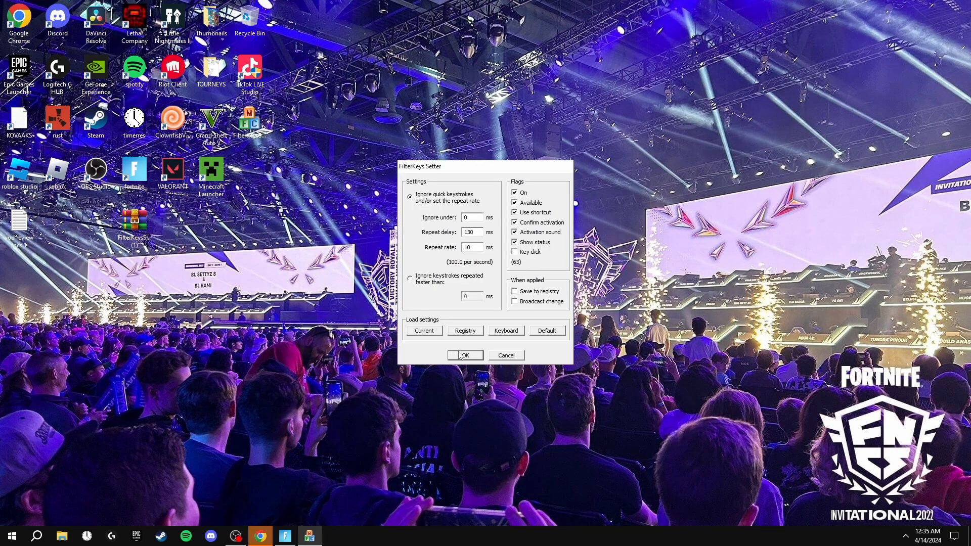
click(465, 355)
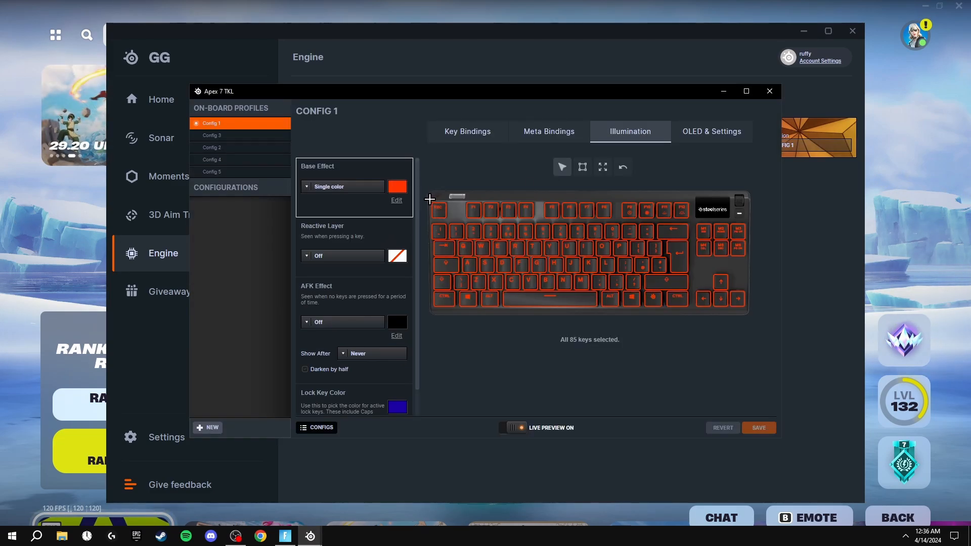
- Set the Apex 7 TKL base lighting to single-color red, save Config 1, and close the window
click(397, 186)
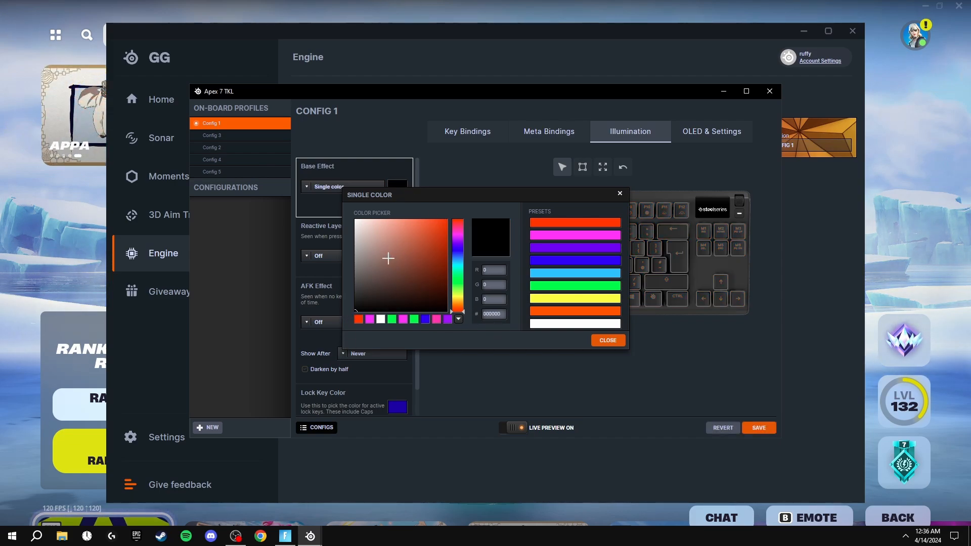
click(574, 222)
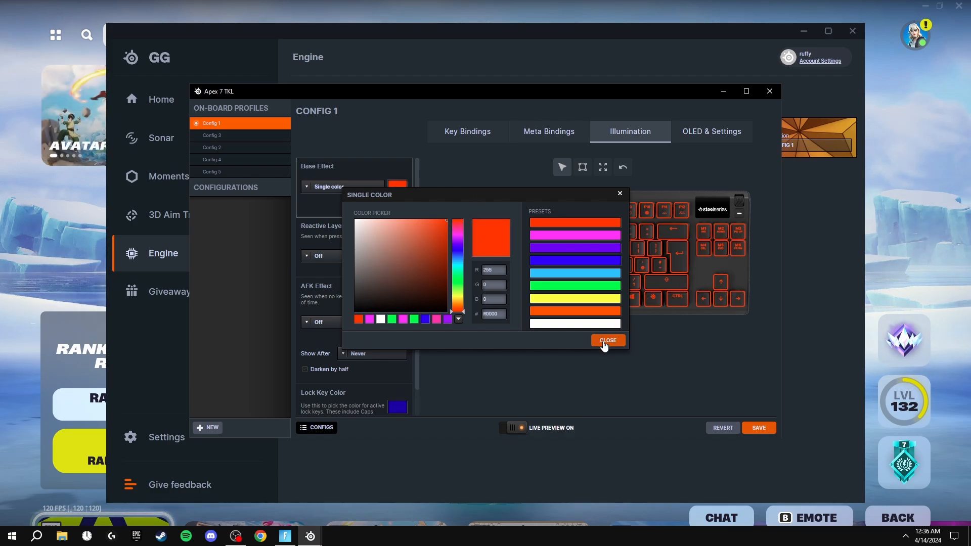
click(607, 341)
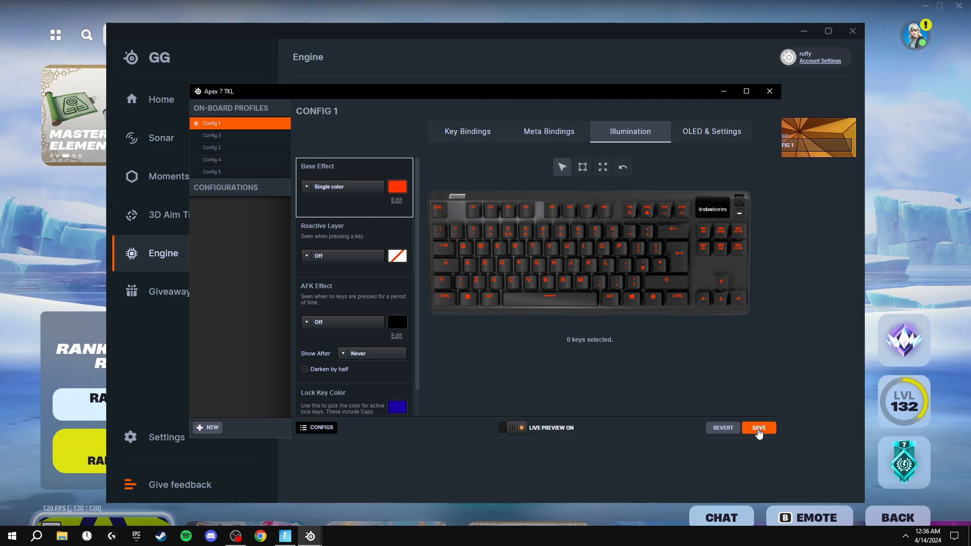
click(759, 428)
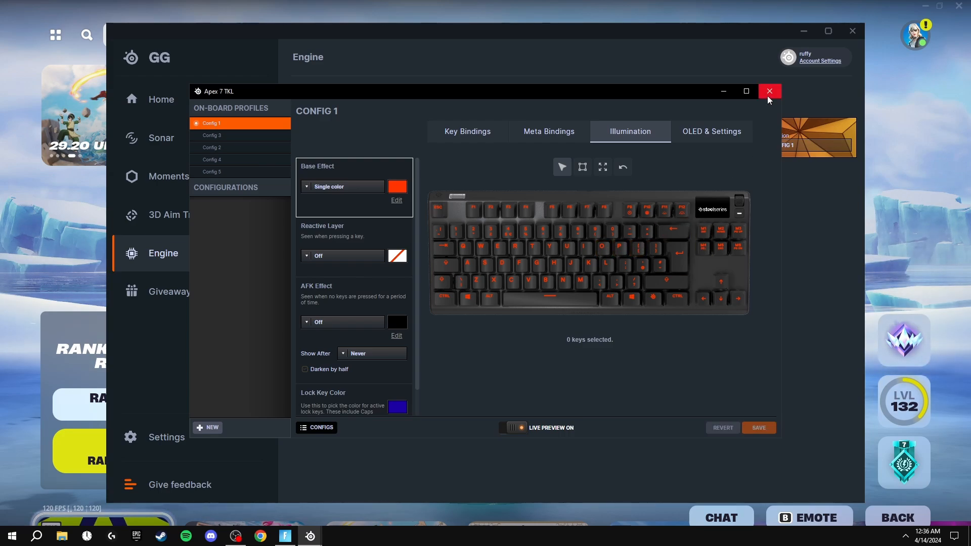
click(769, 91)
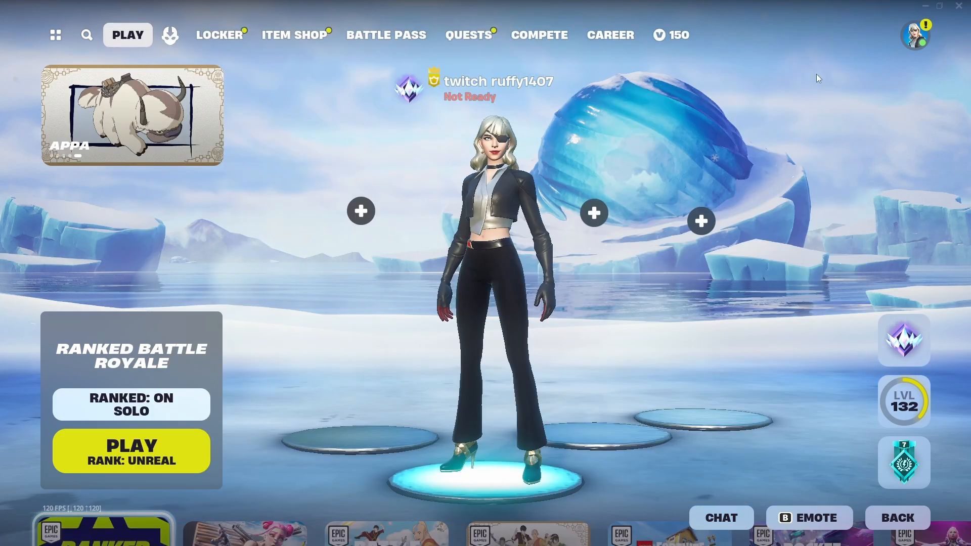
mouse_move(245, 208)
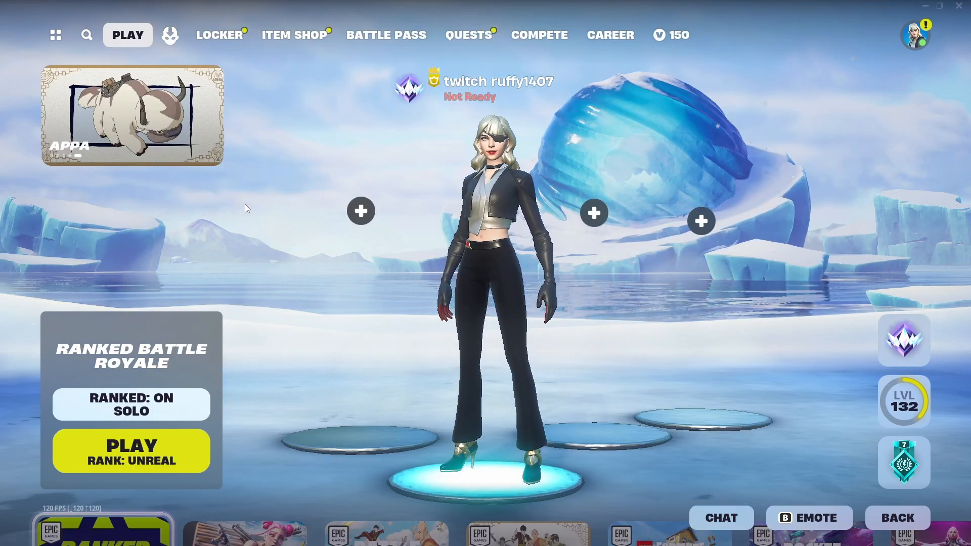